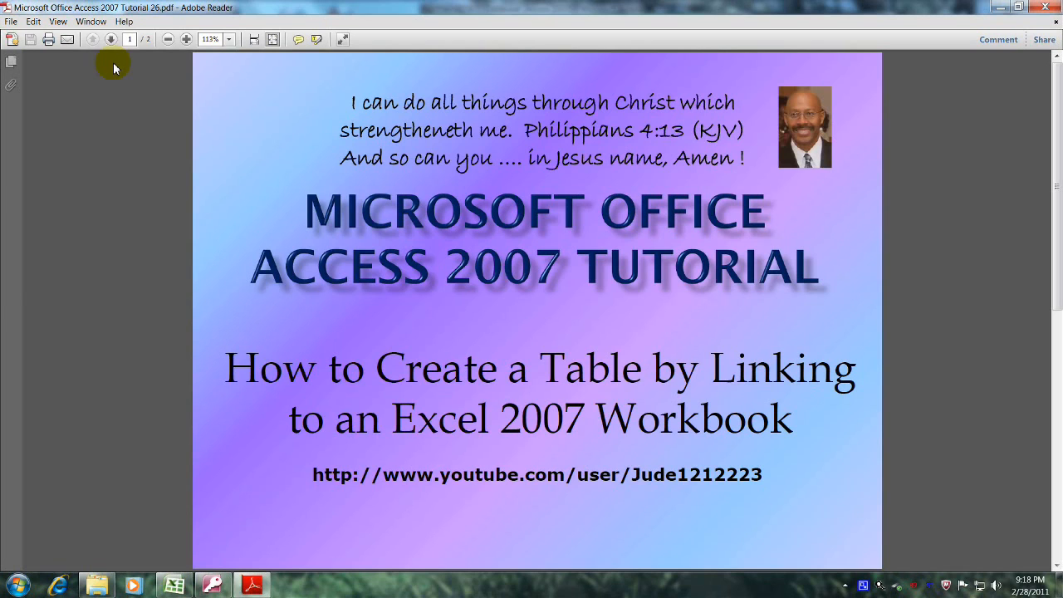
pyautogui.moveTo(108, 43)
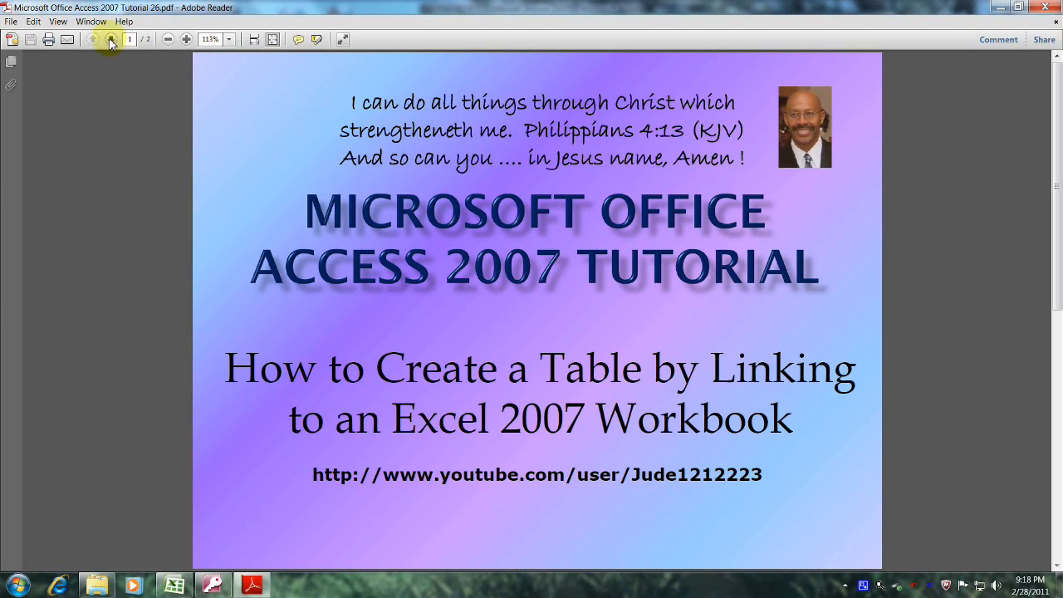
# - Advance the tutorial PDF to page 2, the Objectives slide
pyautogui.click(110, 39)
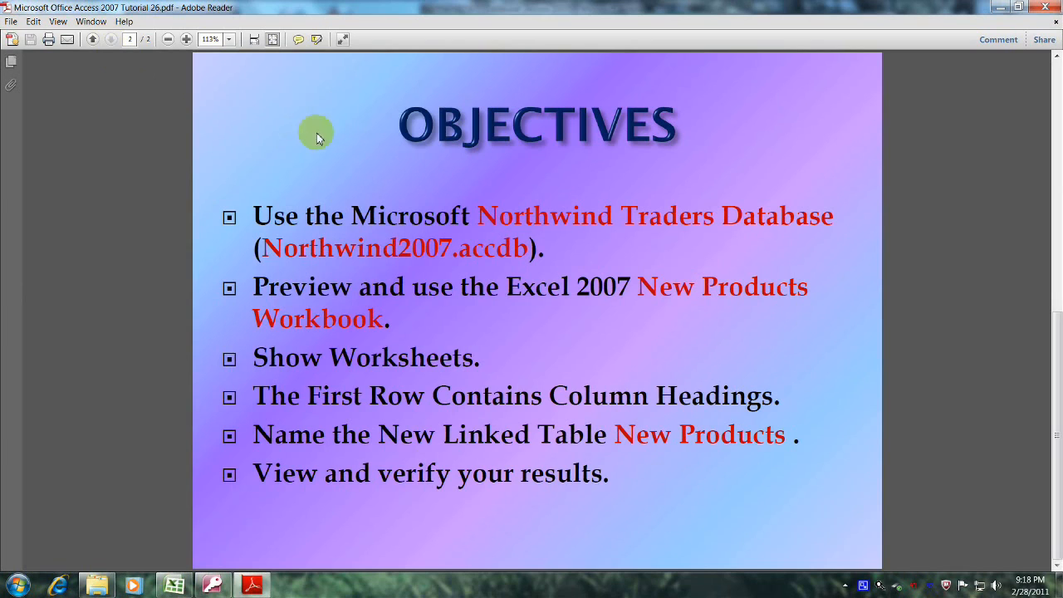
pyautogui.moveTo(638, 137)
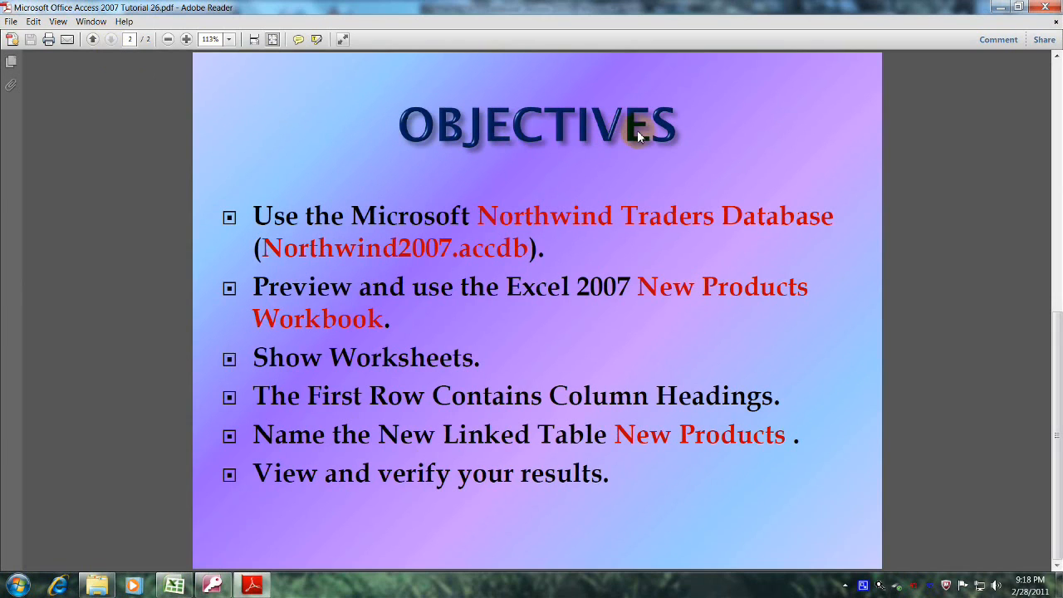
pyautogui.moveTo(289, 203)
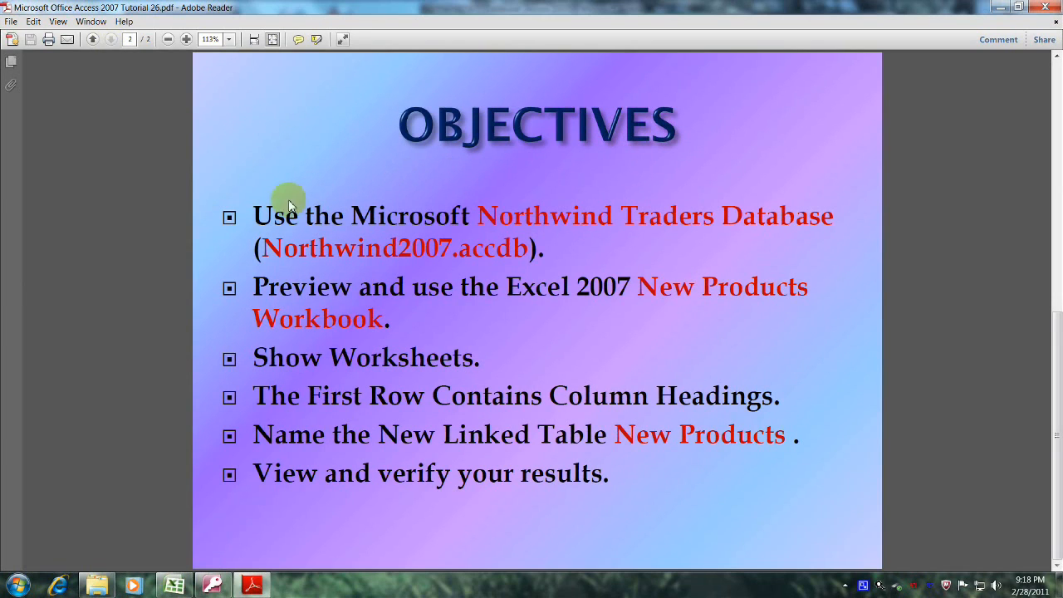
pyautogui.moveTo(507, 225)
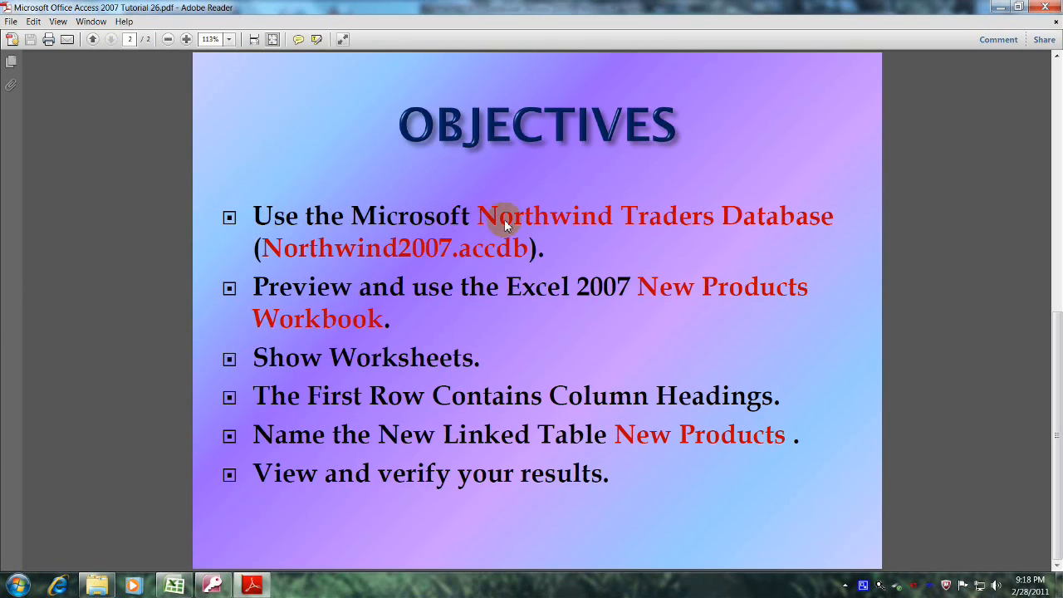
pyautogui.moveTo(794, 230)
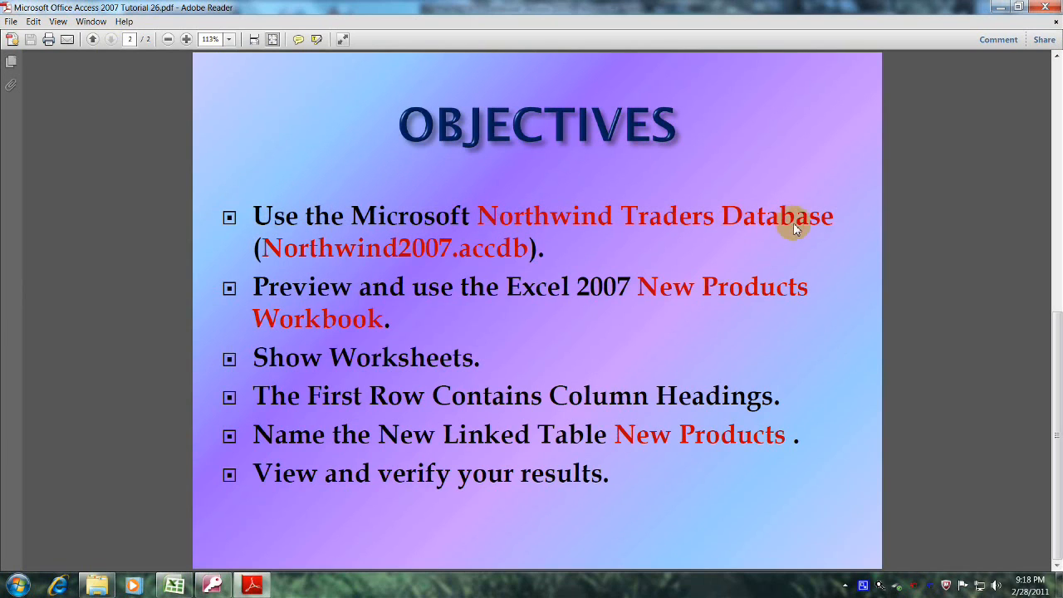
pyautogui.moveTo(304, 264)
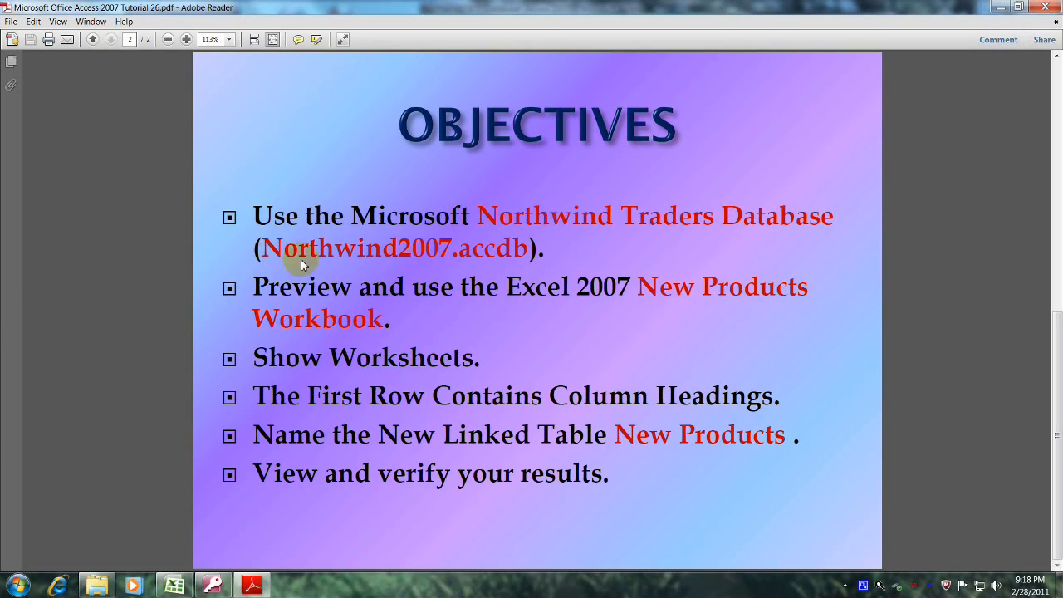
pyautogui.moveTo(463, 261)
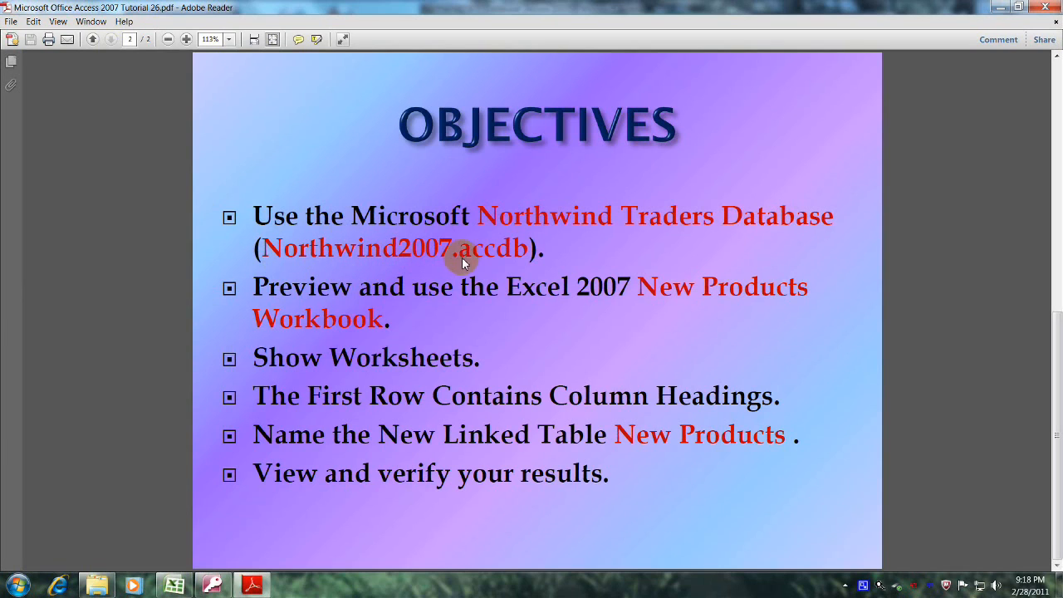
pyautogui.moveTo(533, 259)
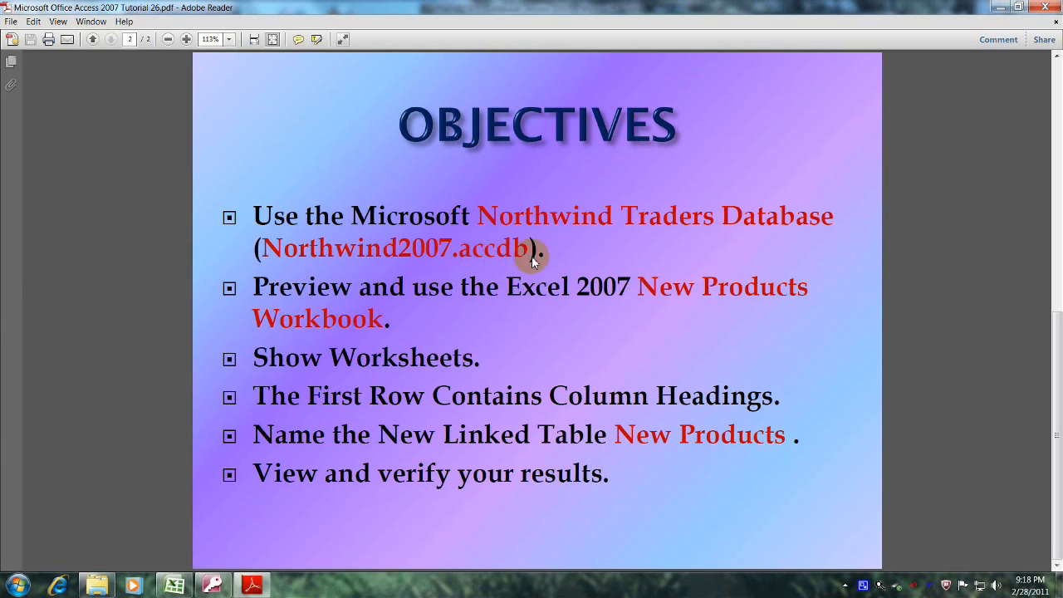
pyautogui.moveTo(462, 297)
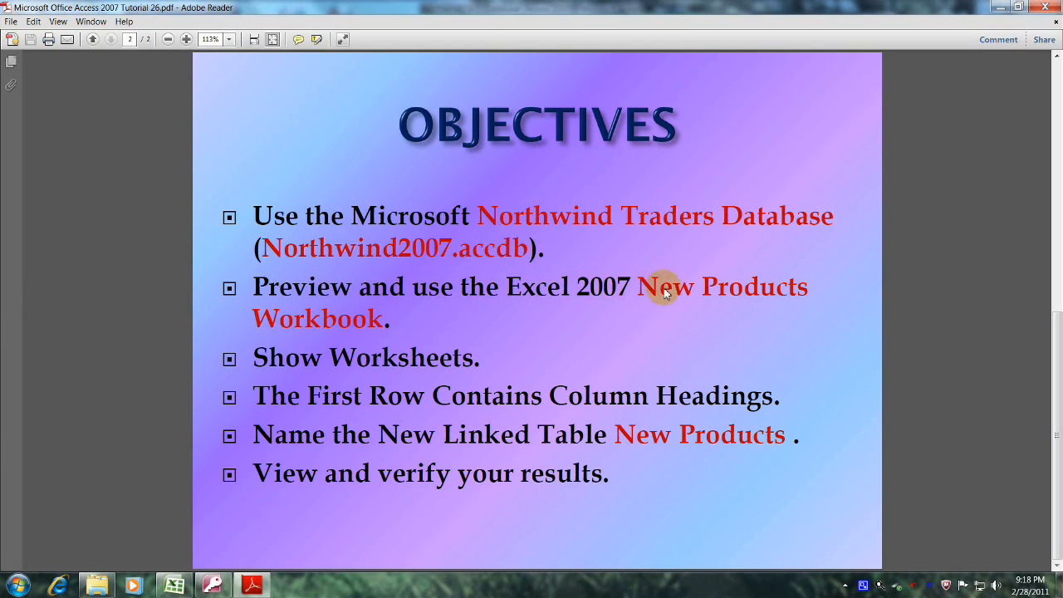
pyautogui.moveTo(345, 336)
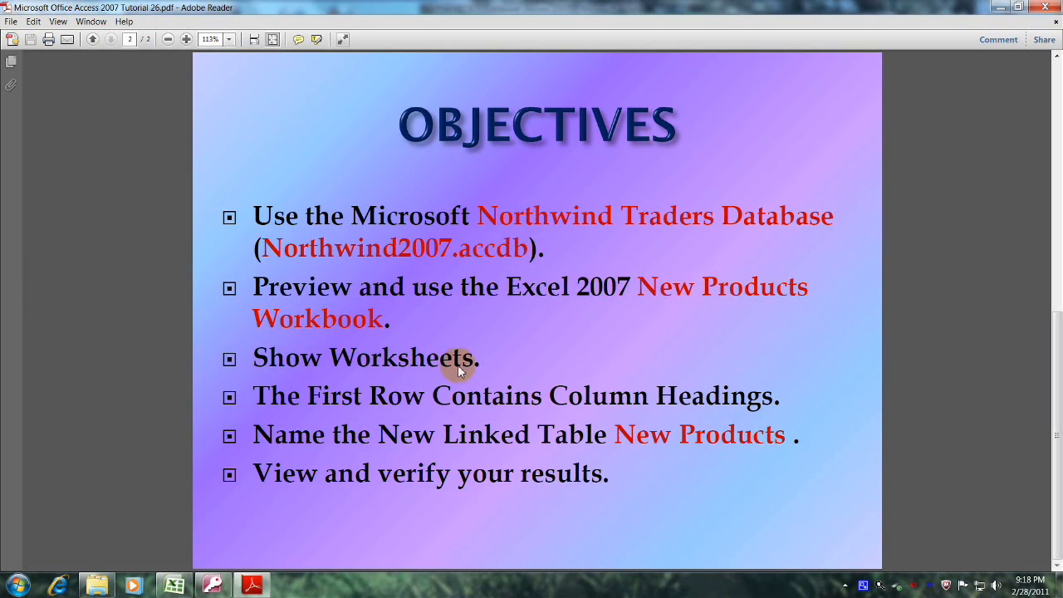
pyautogui.moveTo(494, 408)
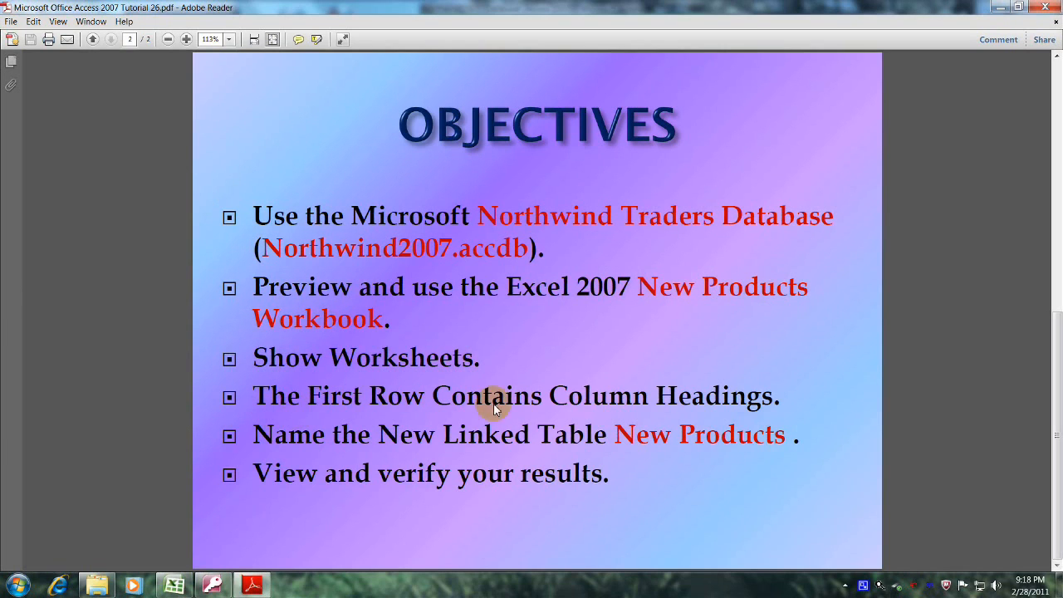
pyautogui.moveTo(252, 436)
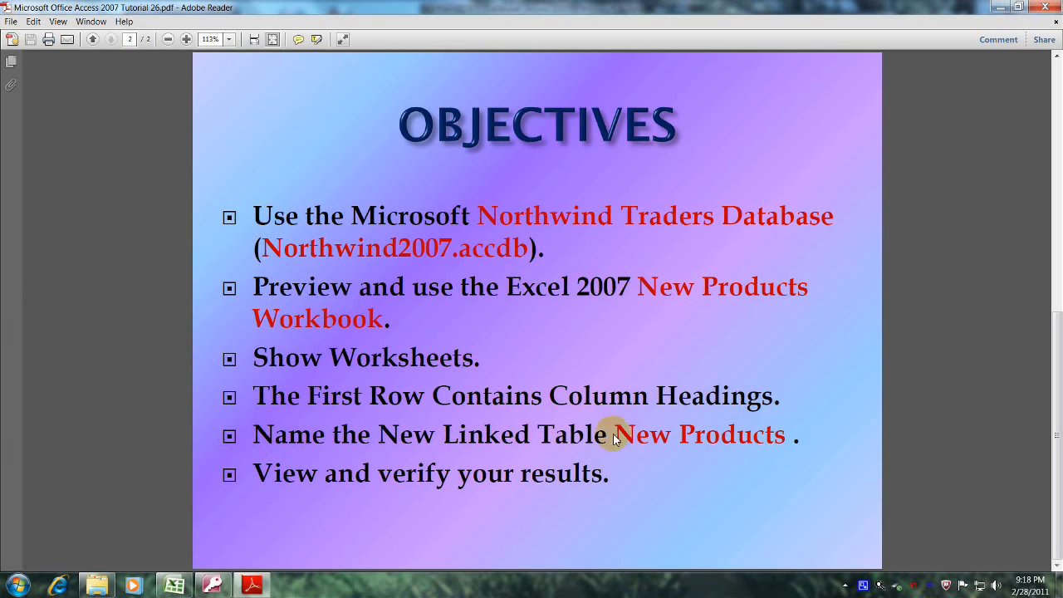
pyautogui.moveTo(558, 485)
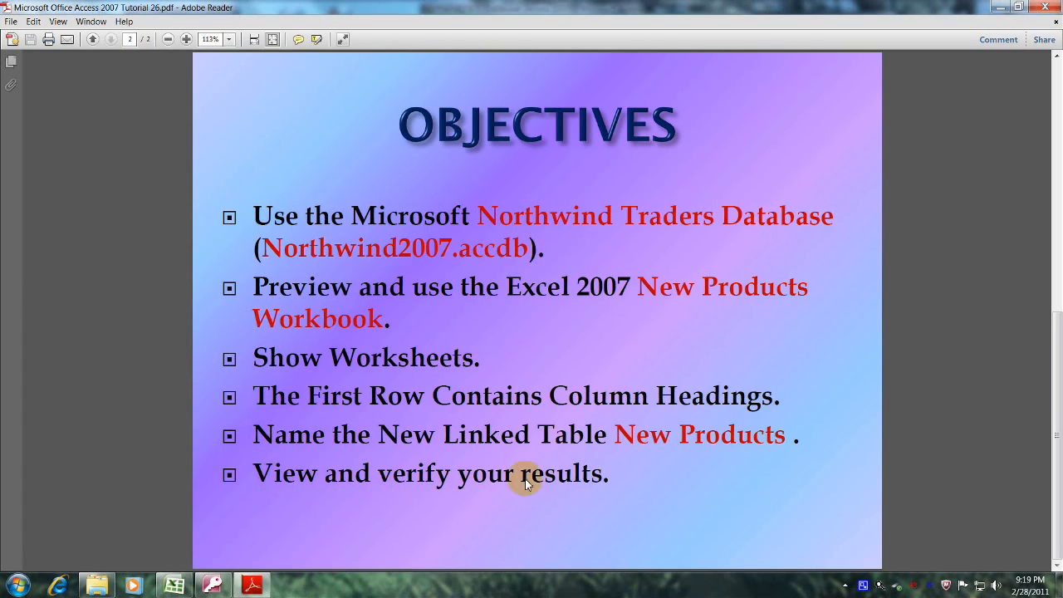
pyautogui.moveTo(390, 499)
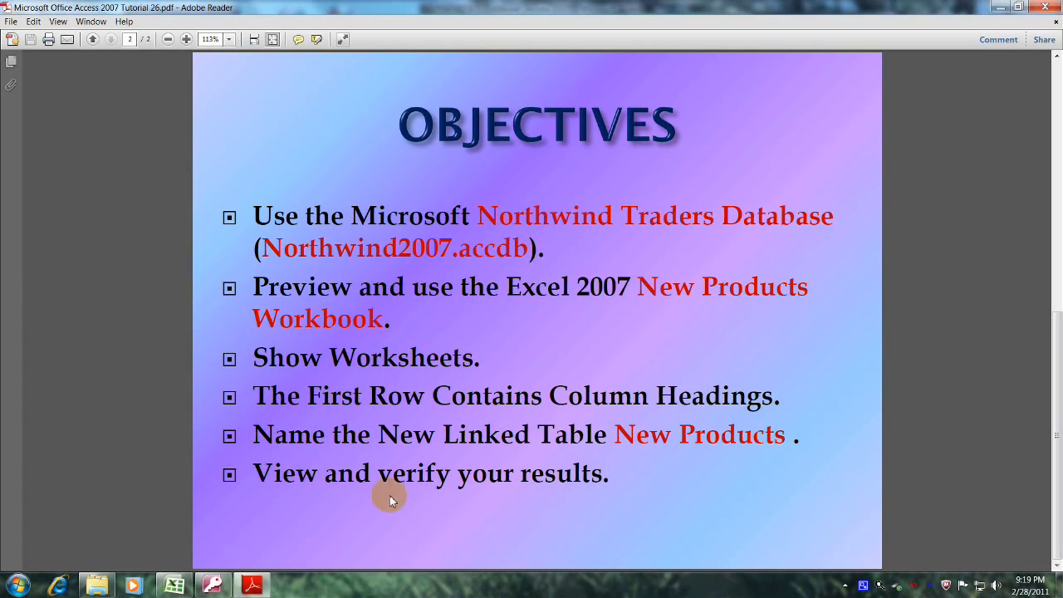
pyautogui.moveTo(249, 524)
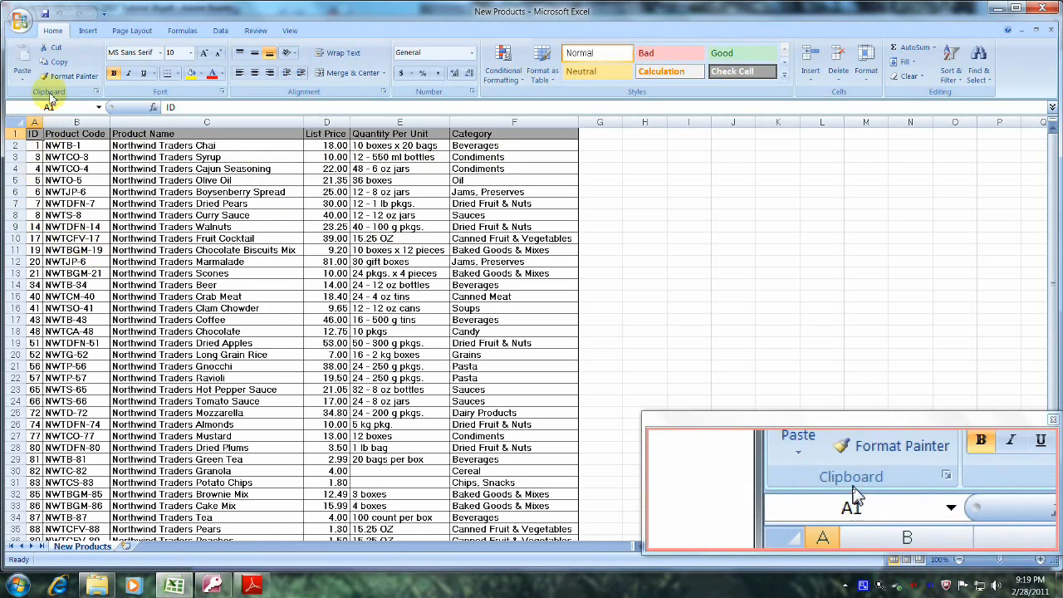
# - After previewing the New Products workbook, open Excel's Office Button menu
pyautogui.click(19, 22)
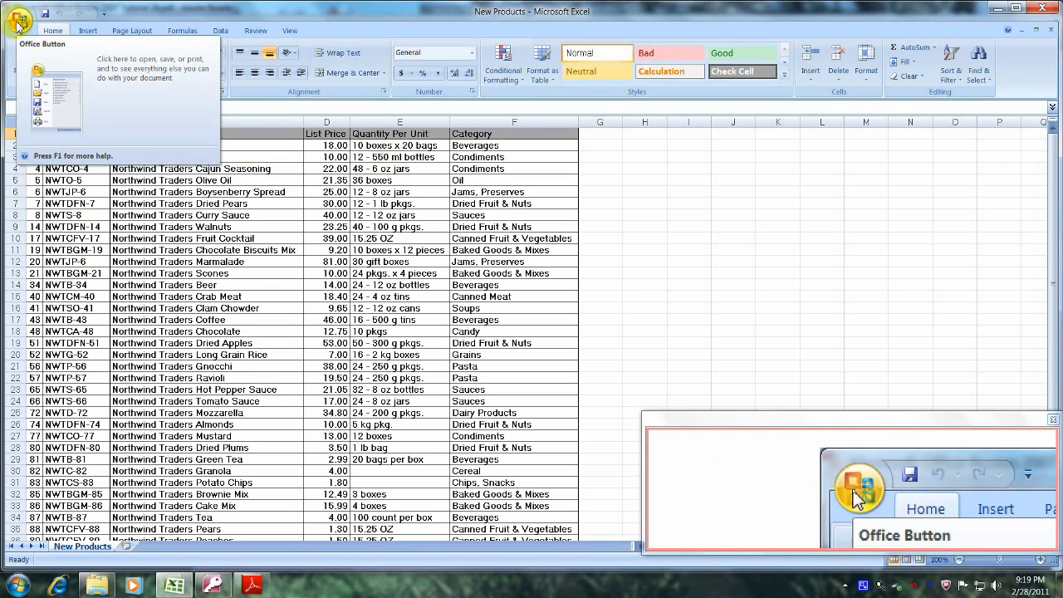
pyautogui.click(20, 19)
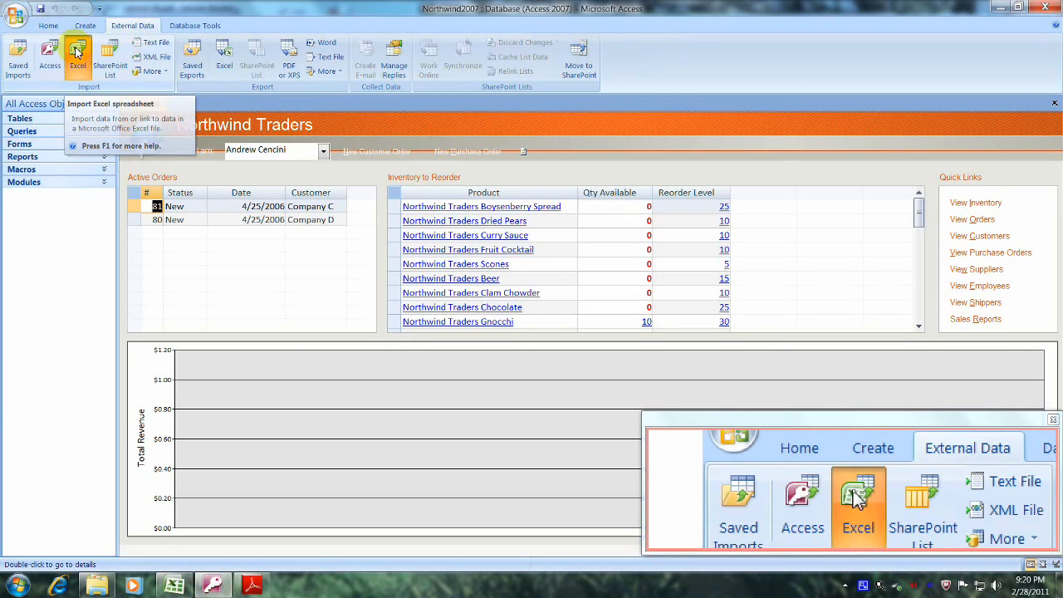
# - Launch the Excel Spreadsheet import wizard from Access's External Data ribbon
pyautogui.click(77, 53)
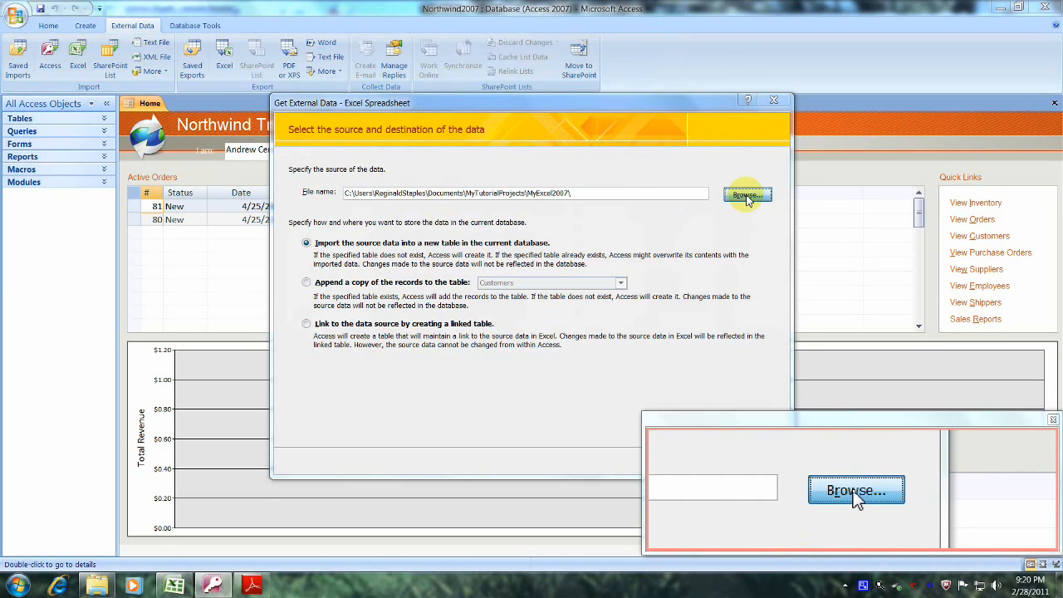
# - Select New Products.xlsx as the source with the link-to-data-source option and confirm
pyautogui.click(747, 195)
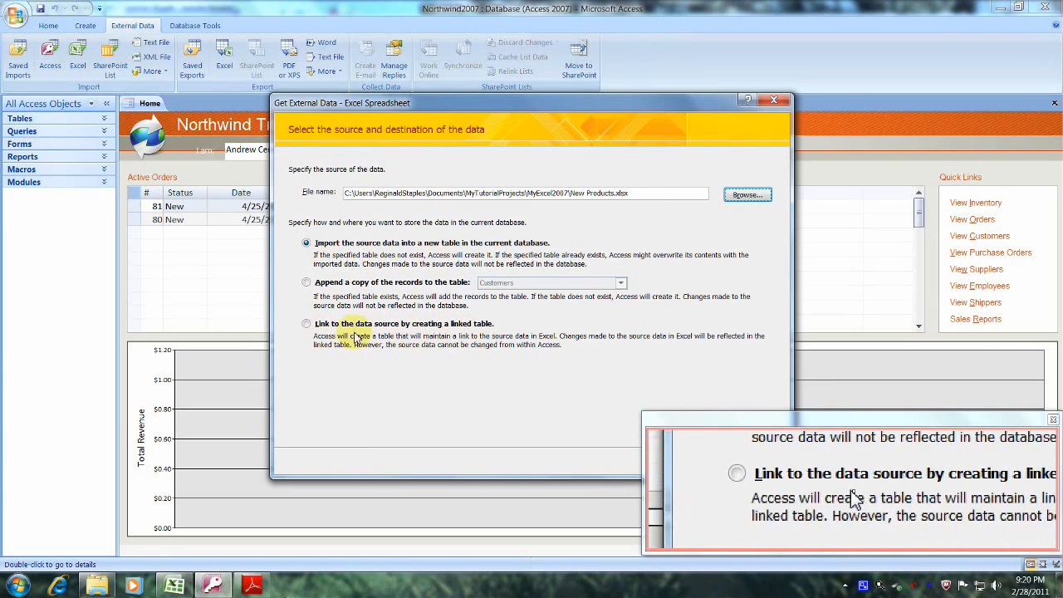
pyautogui.click(306, 323)
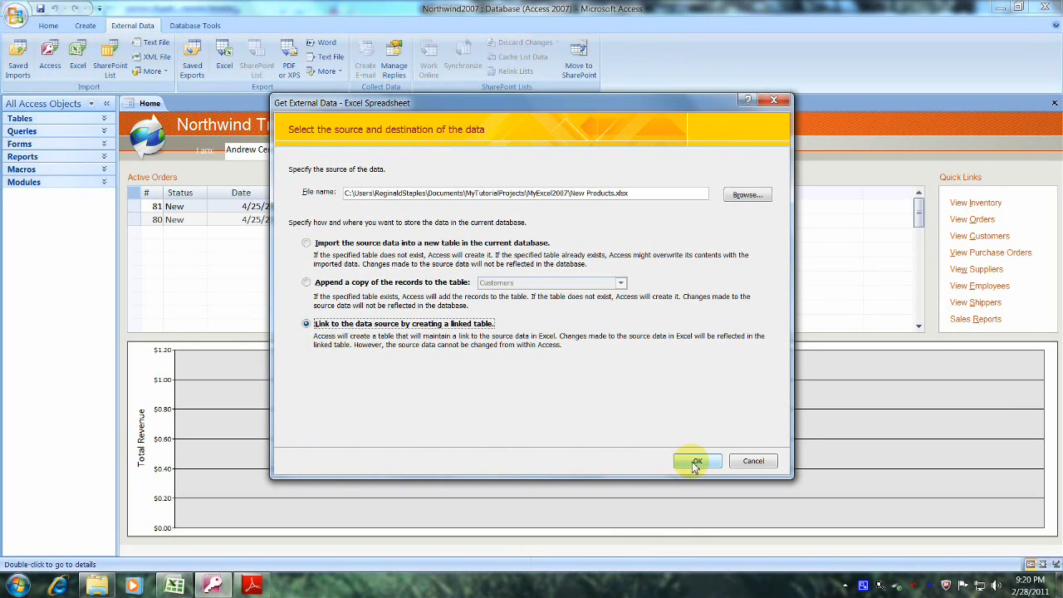
pyautogui.click(697, 460)
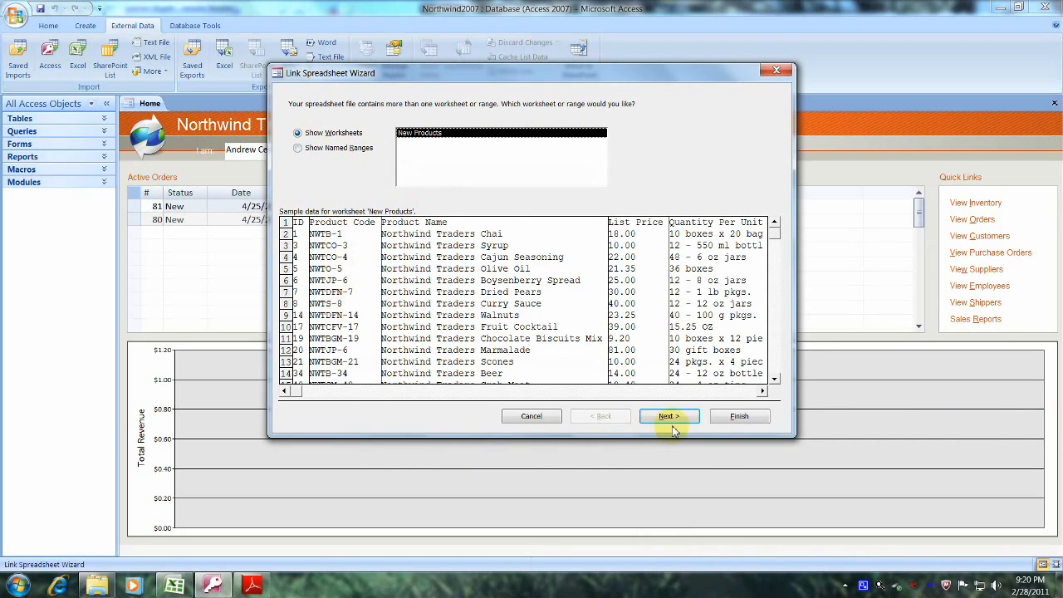
# - Link the worksheet using first-row headings, creating the linked table 'New Products'
pyautogui.click(668, 416)
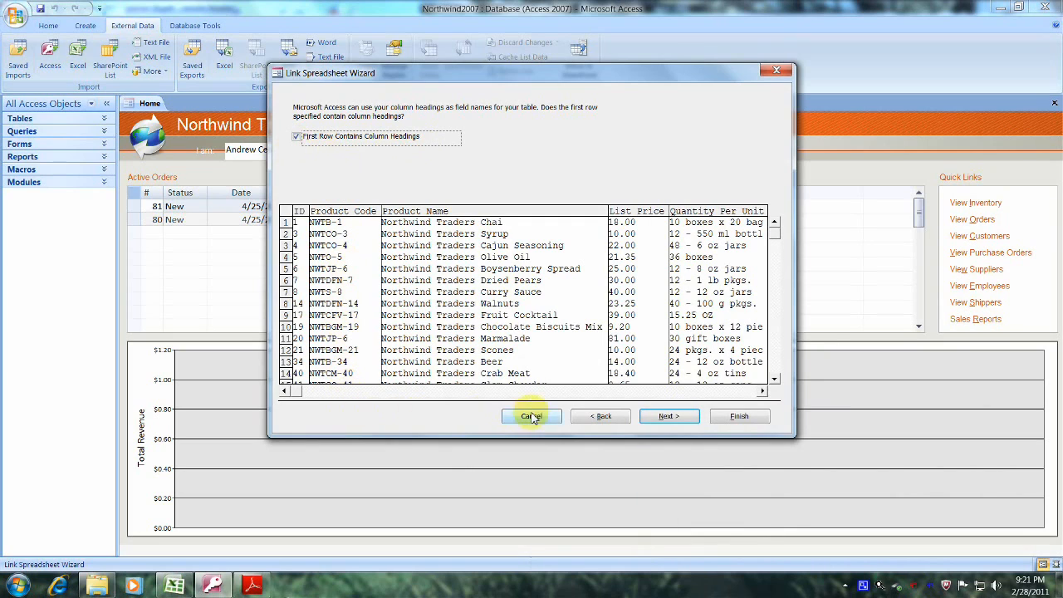
pyautogui.click(669, 416)
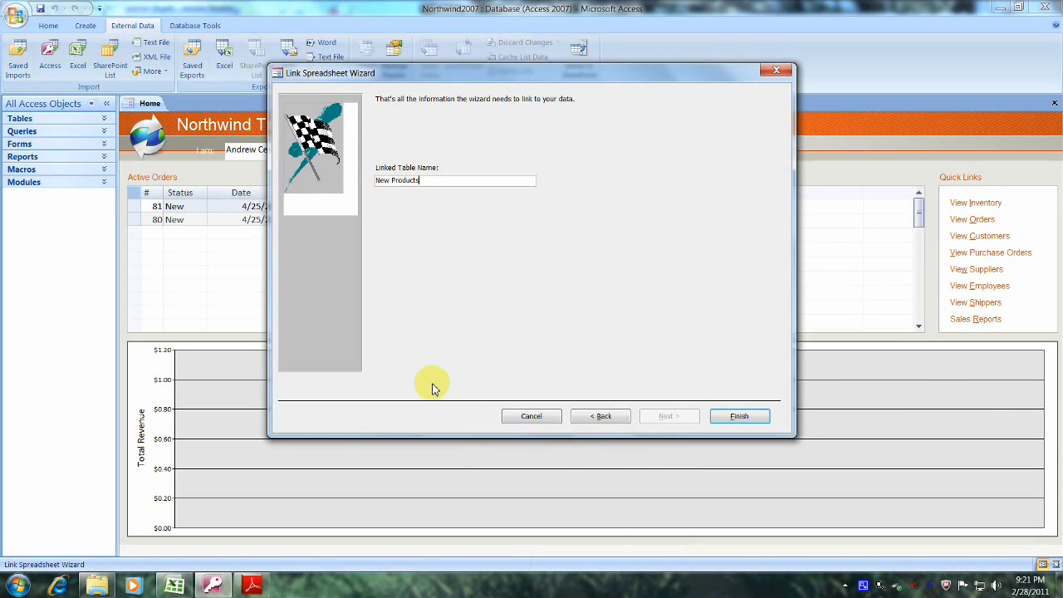
pyautogui.click(739, 415)
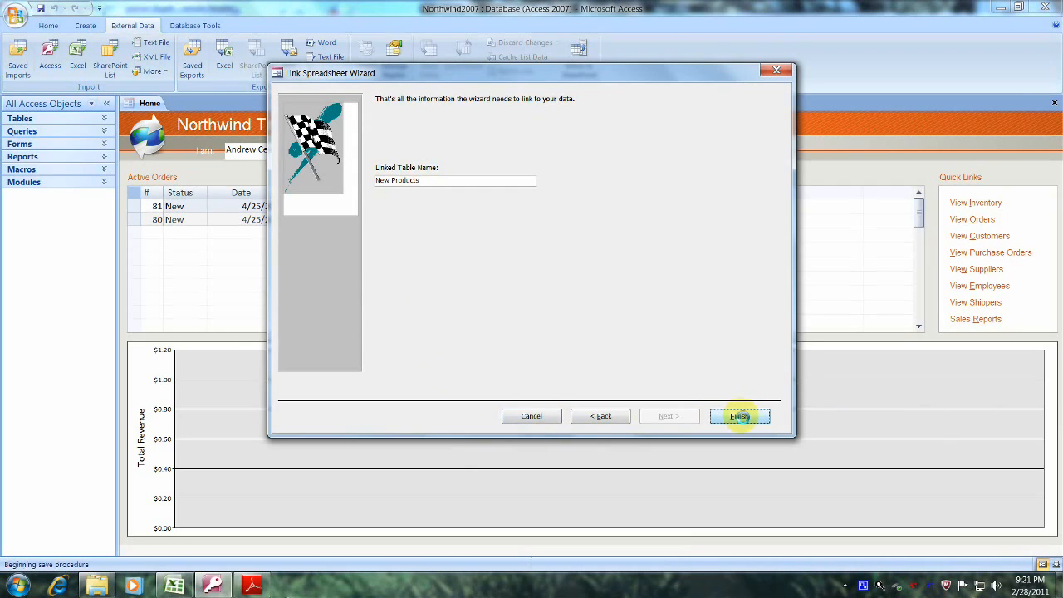
pyautogui.click(739, 415)
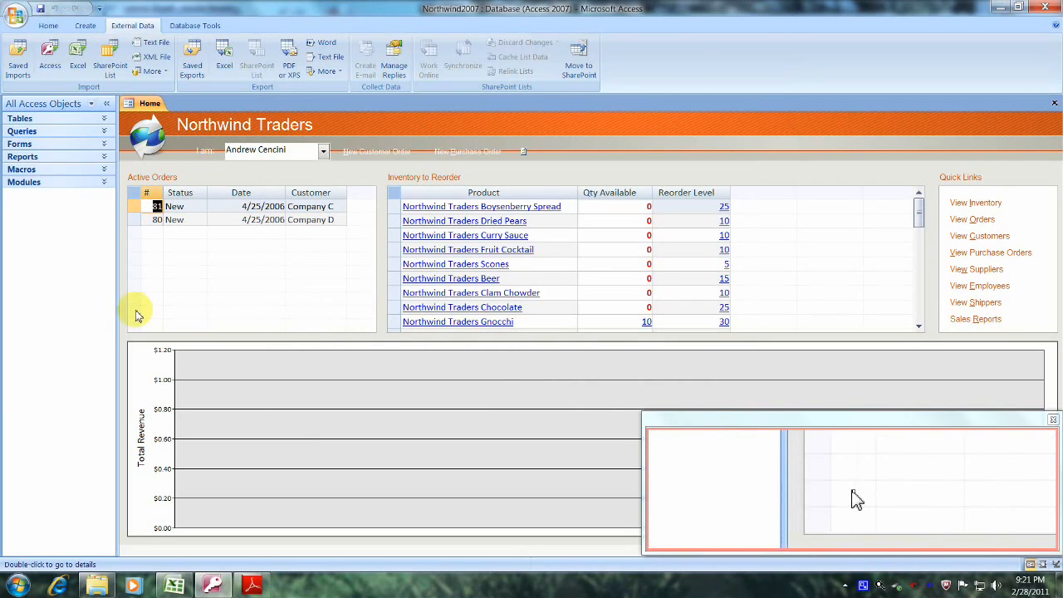
# - Expand the Navigation Pane to show tables like Customers, Products and Suppliers
pyautogui.click(1049, 421)
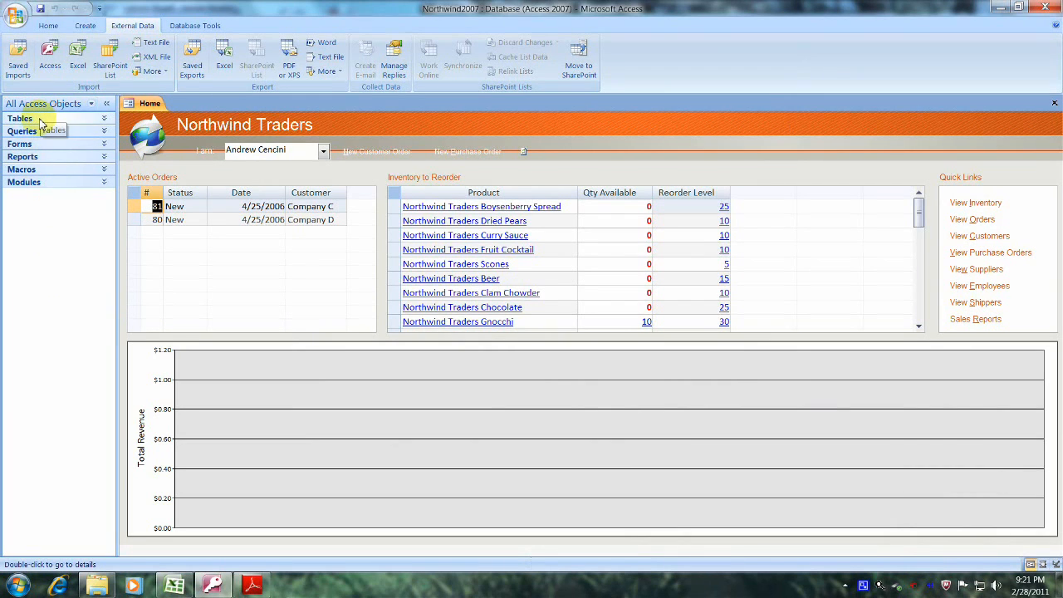
pyautogui.click(20, 118)
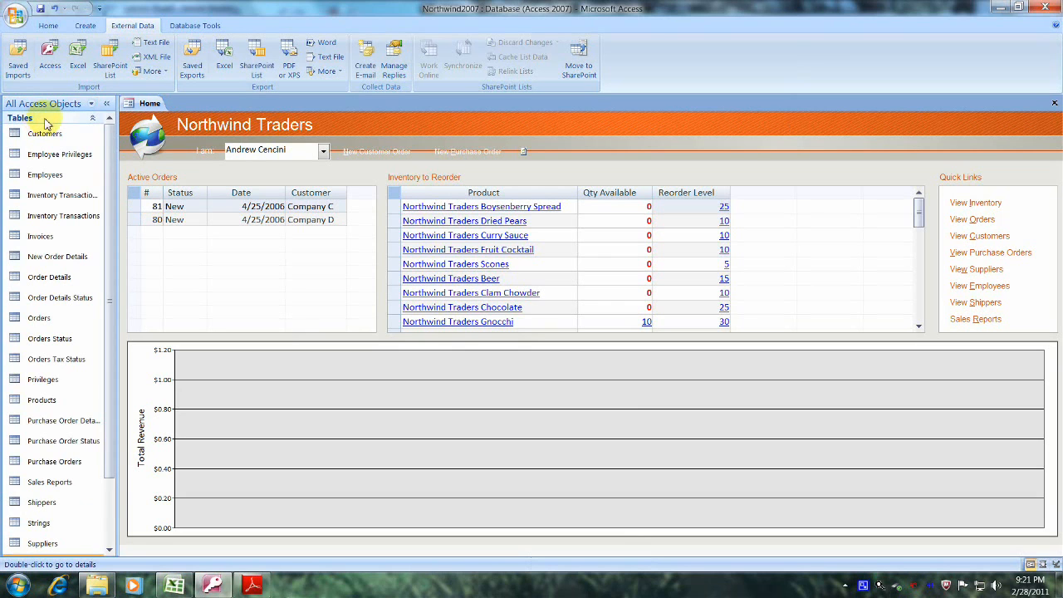